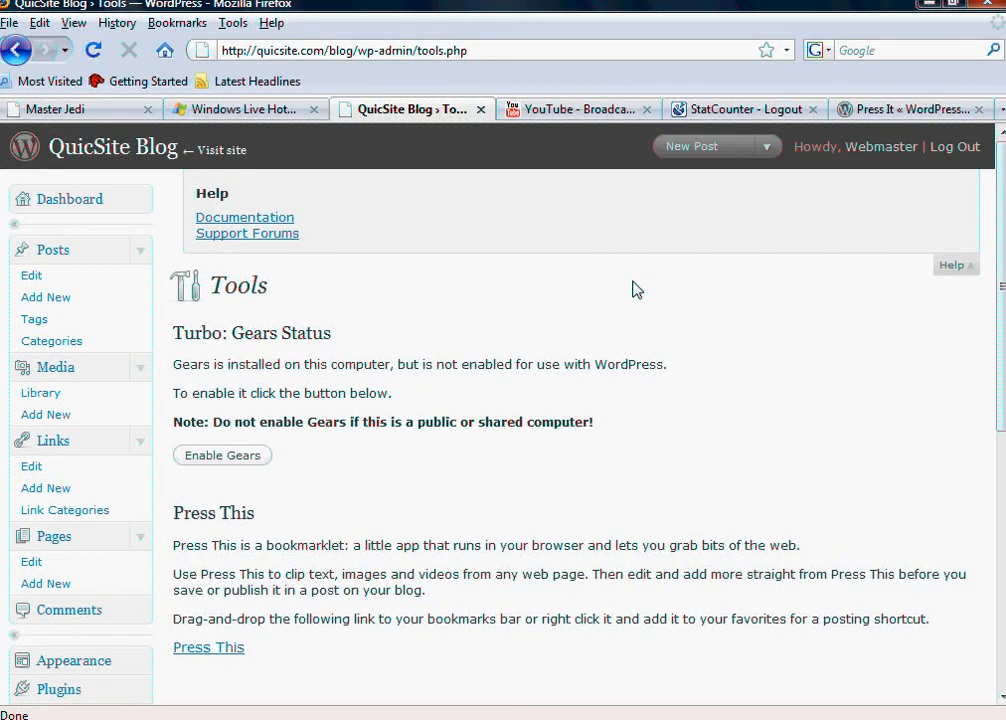
mouse_move(556, 384)
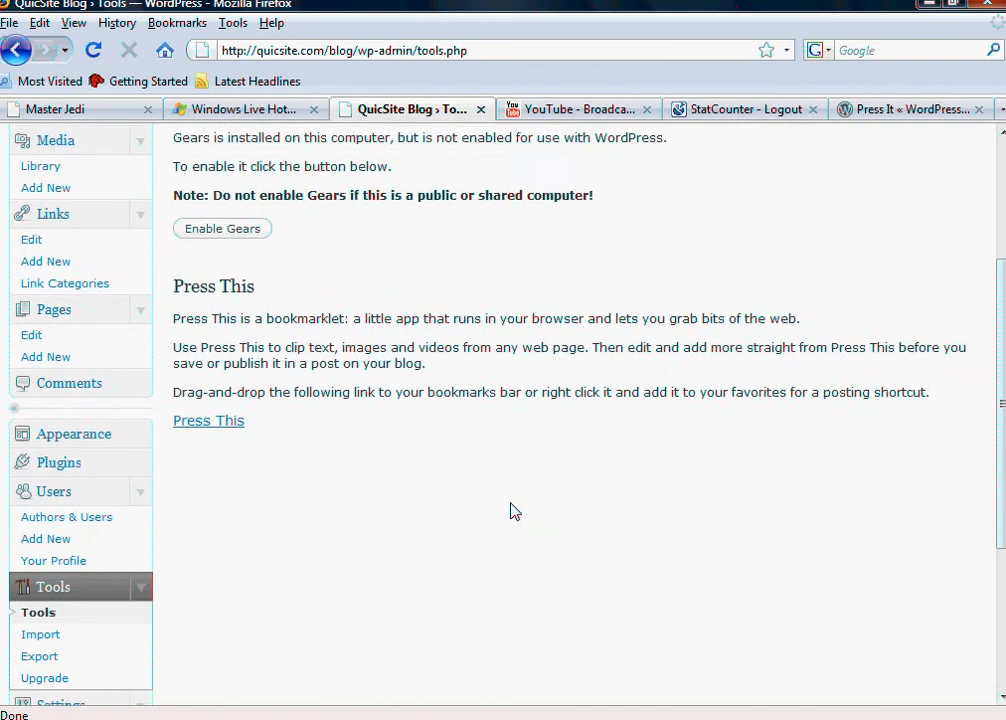
- Scroll down the Tools page to review the Press This bookmarklet section
scroll("down", 3)
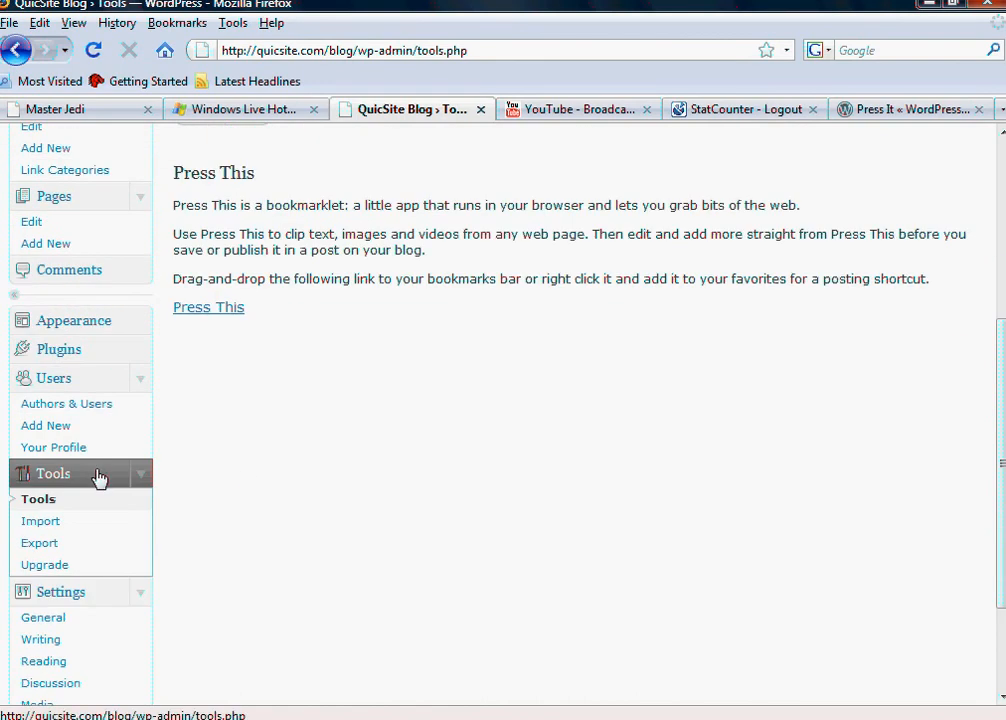
mouse_move(380, 478)
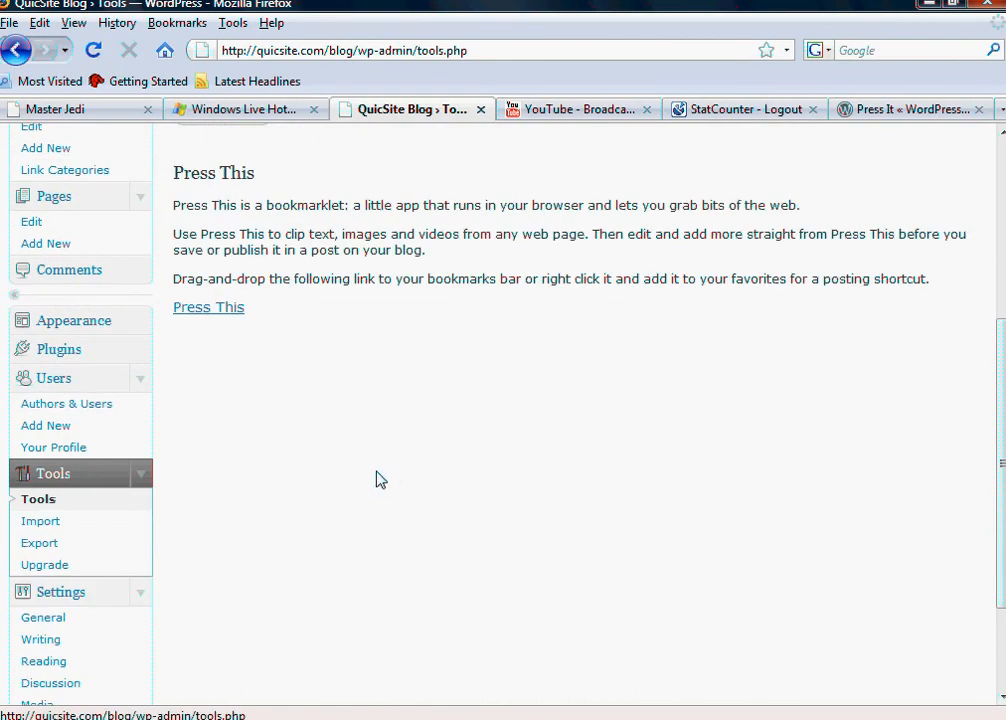
mouse_move(110, 524)
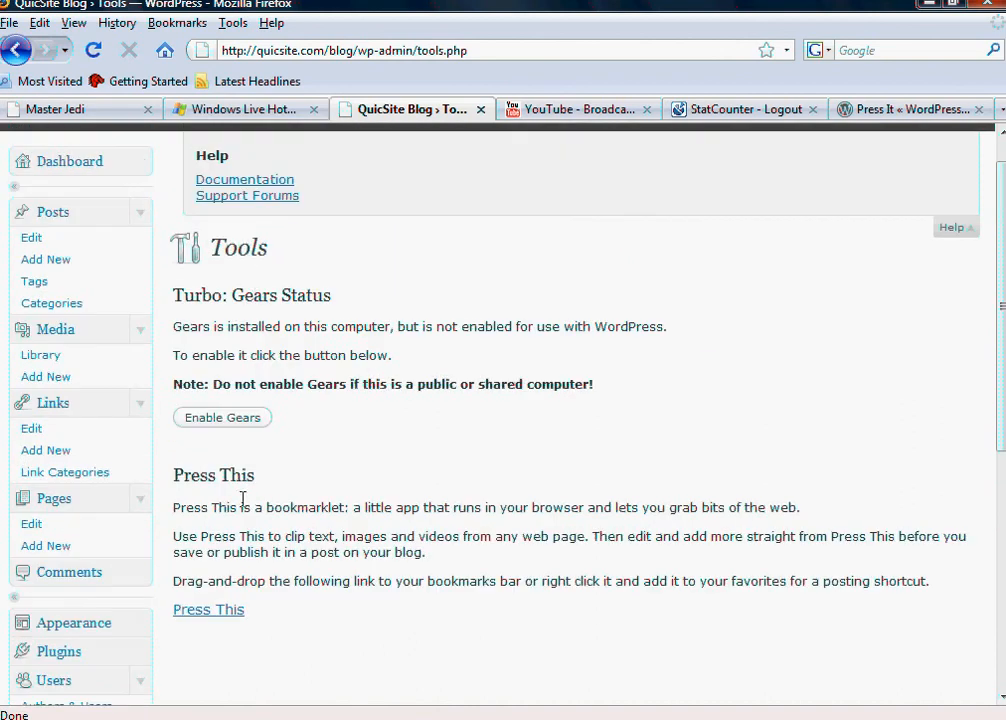
mouse_move(226, 294)
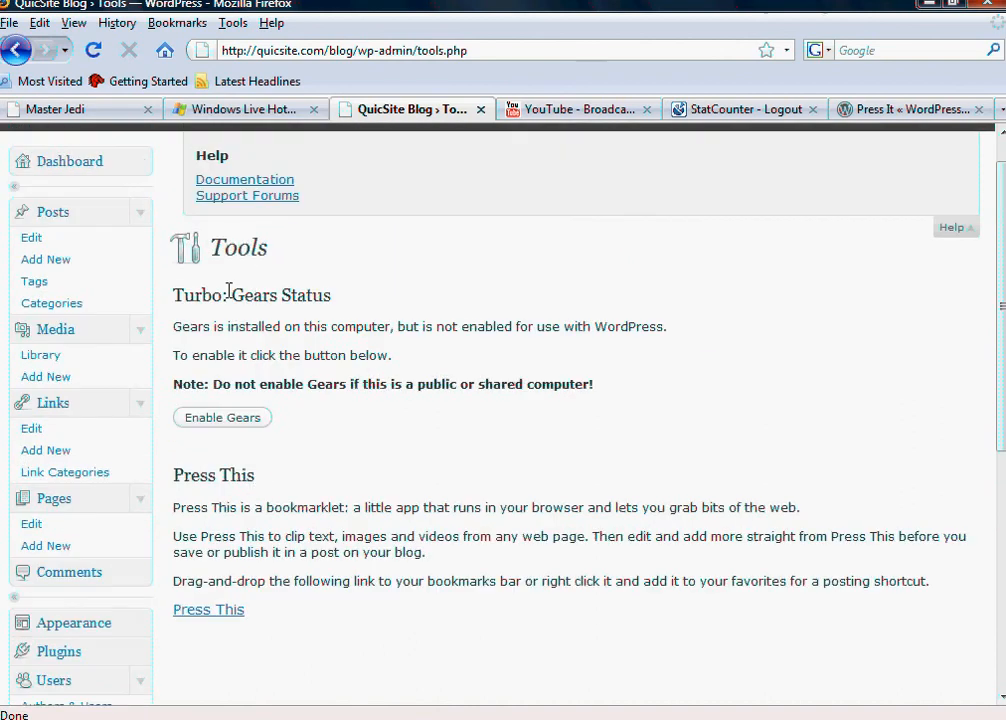
mouse_move(348, 390)
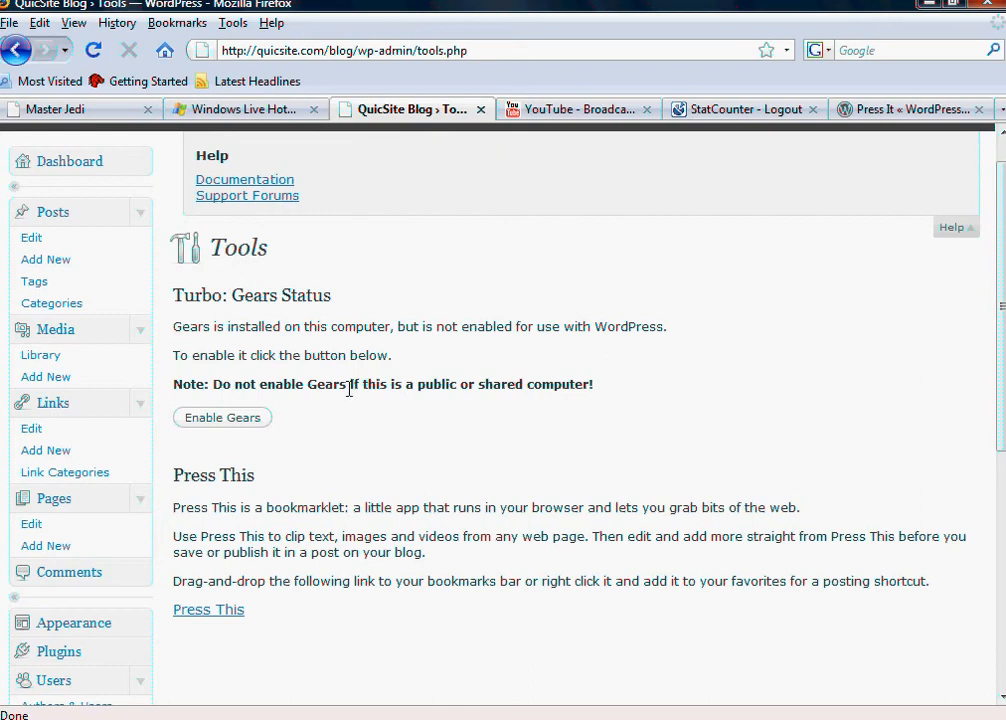
mouse_move(256, 296)
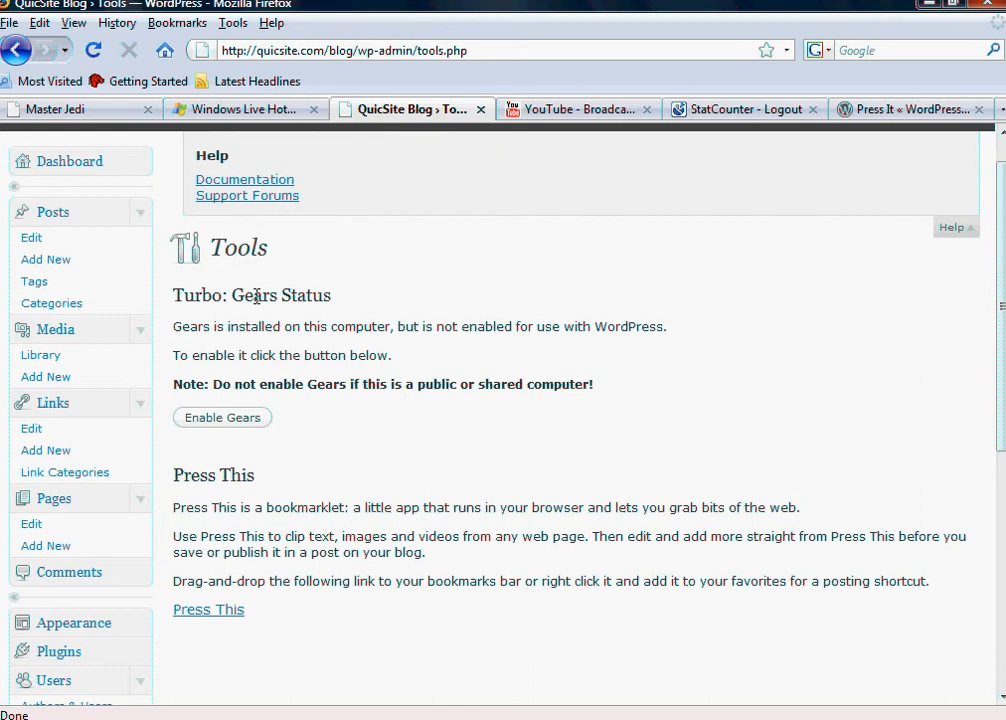
mouse_move(528, 462)
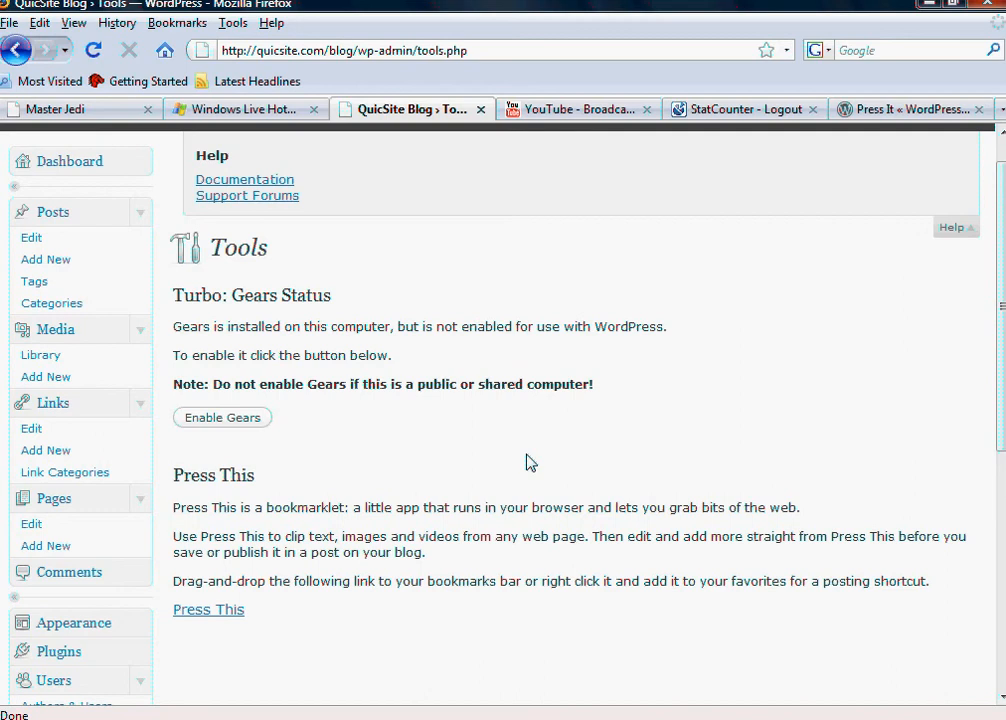
mouse_move(240, 494)
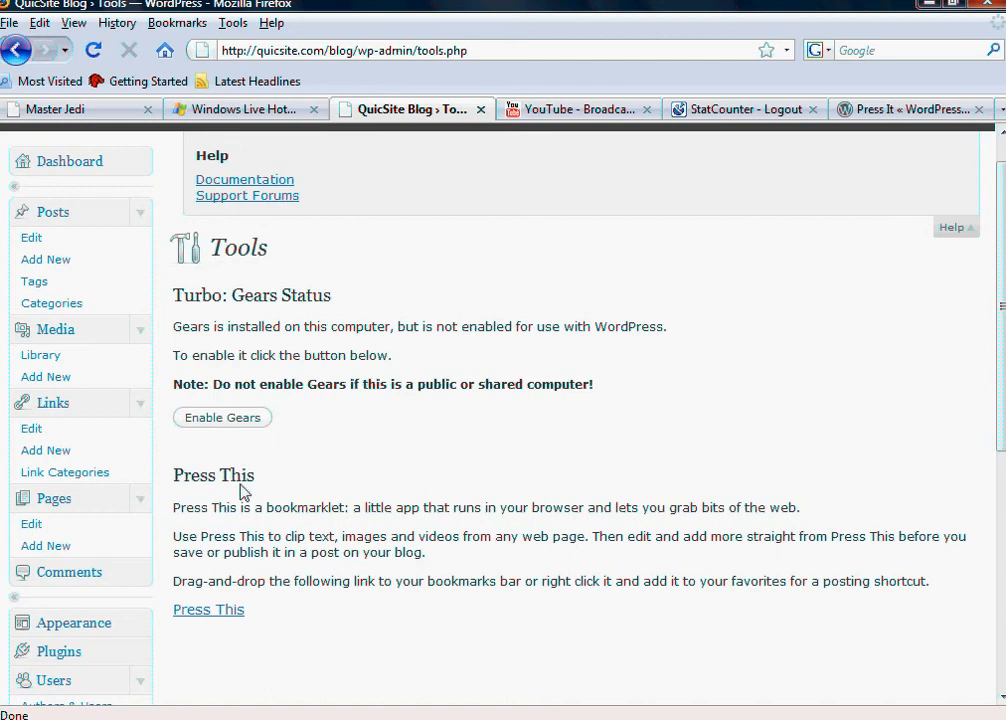
mouse_move(256, 488)
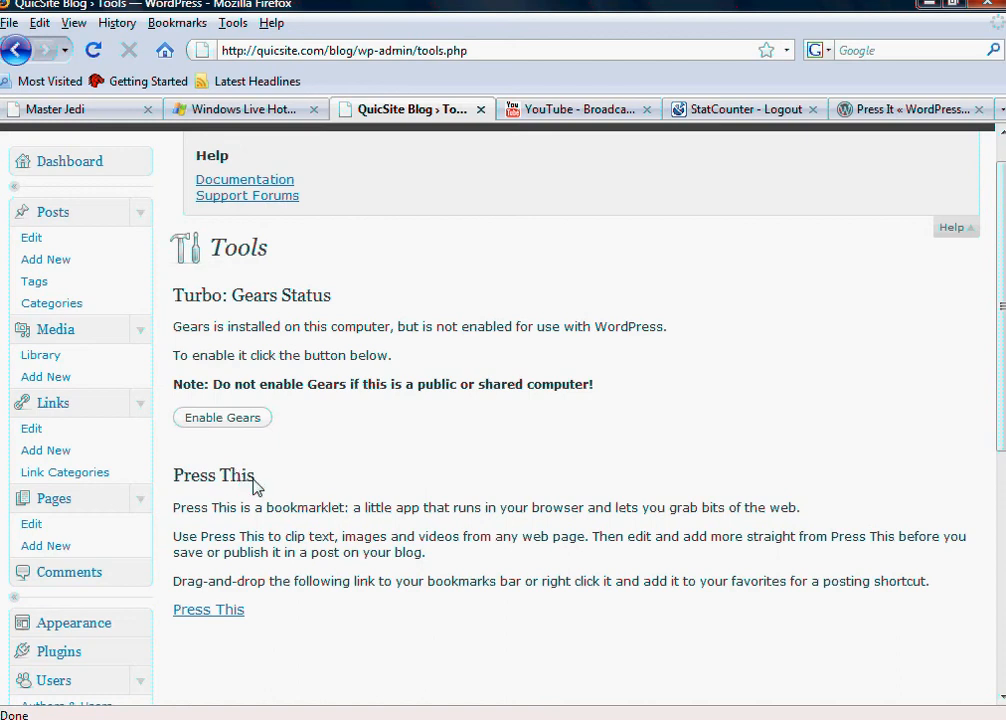
mouse_move(314, 536)
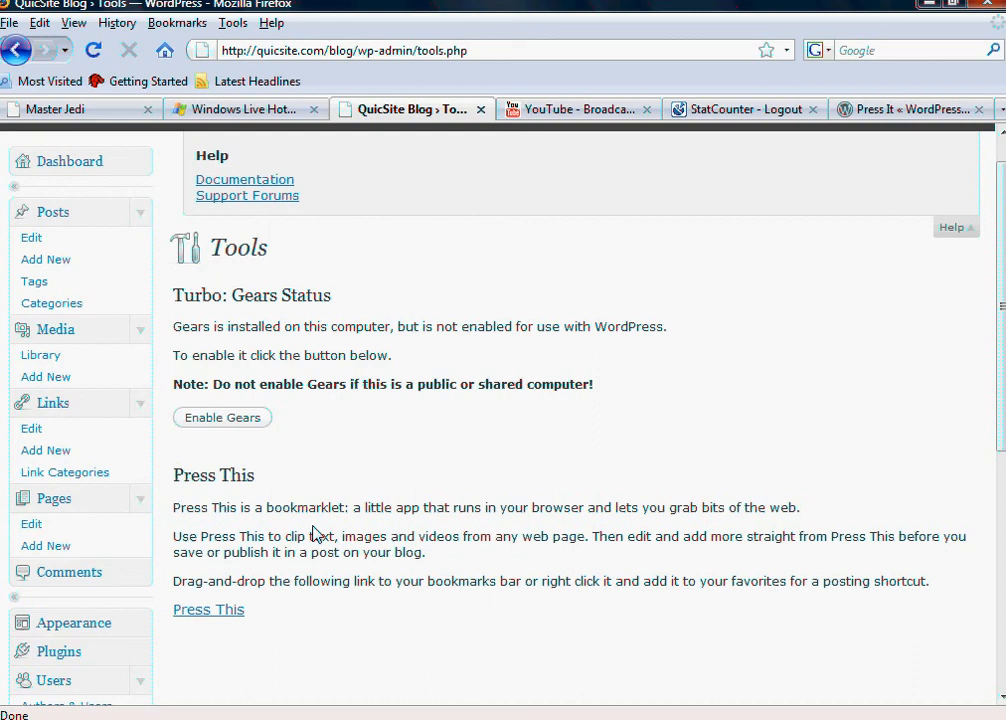
mouse_move(358, 424)
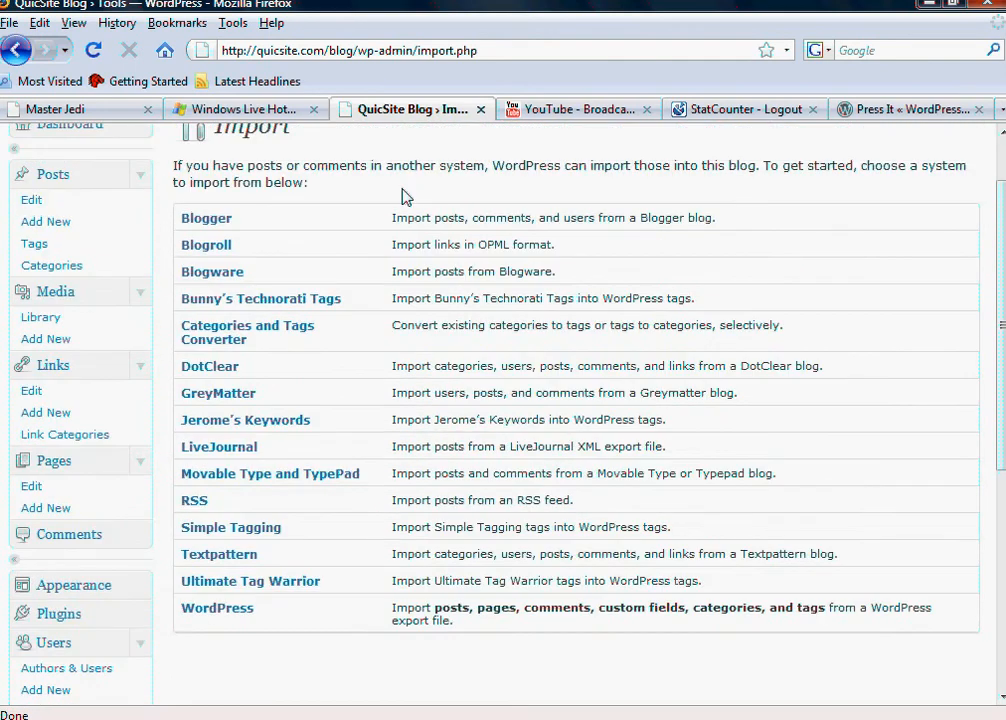
- Scroll through the Import screen's list of blogging systems to import from
scroll("up", 3)
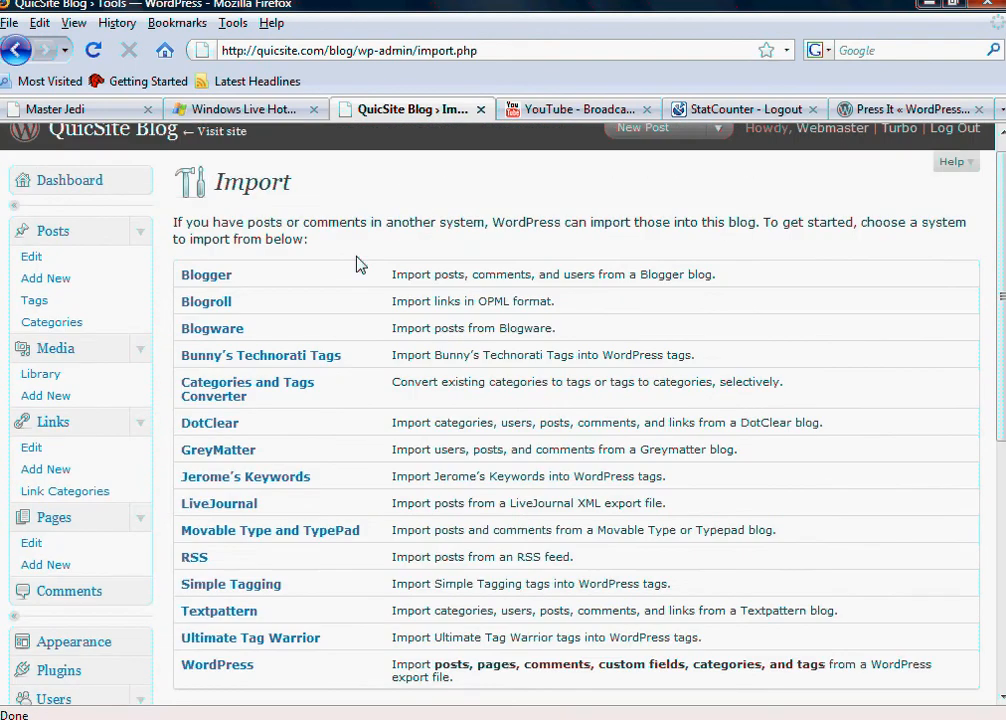
mouse_move(326, 256)
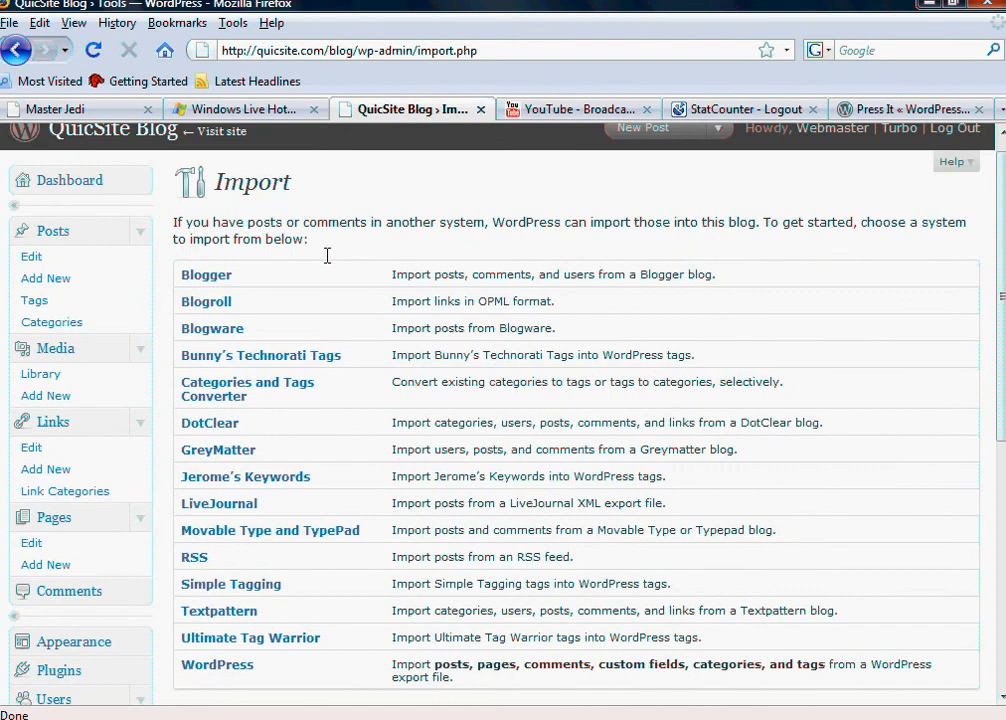
mouse_move(416, 242)
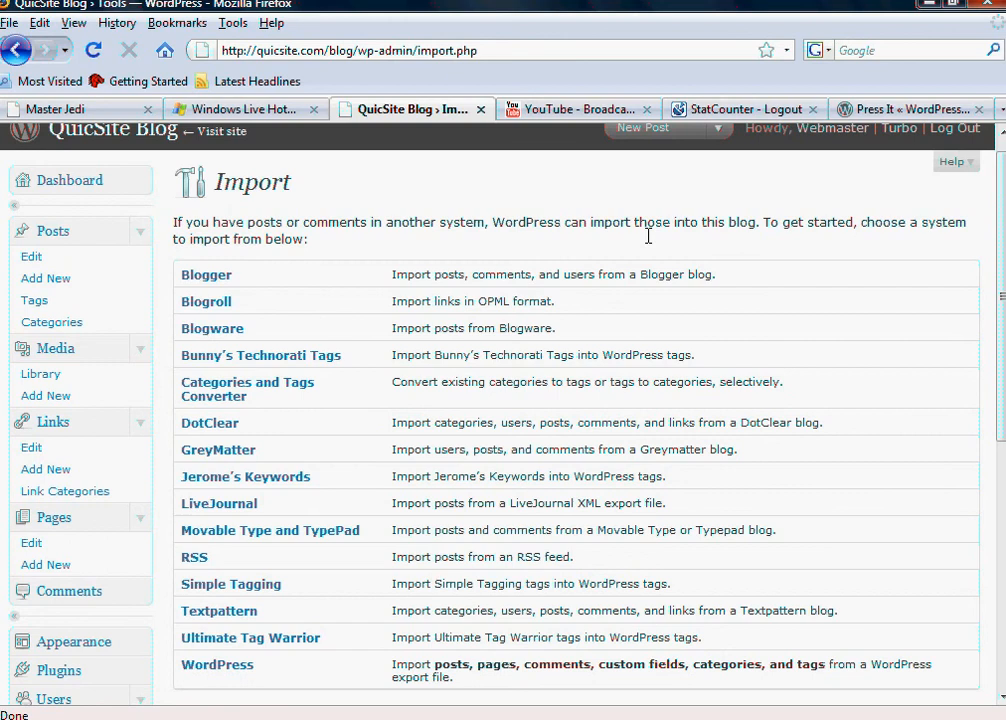
mouse_move(938, 236)
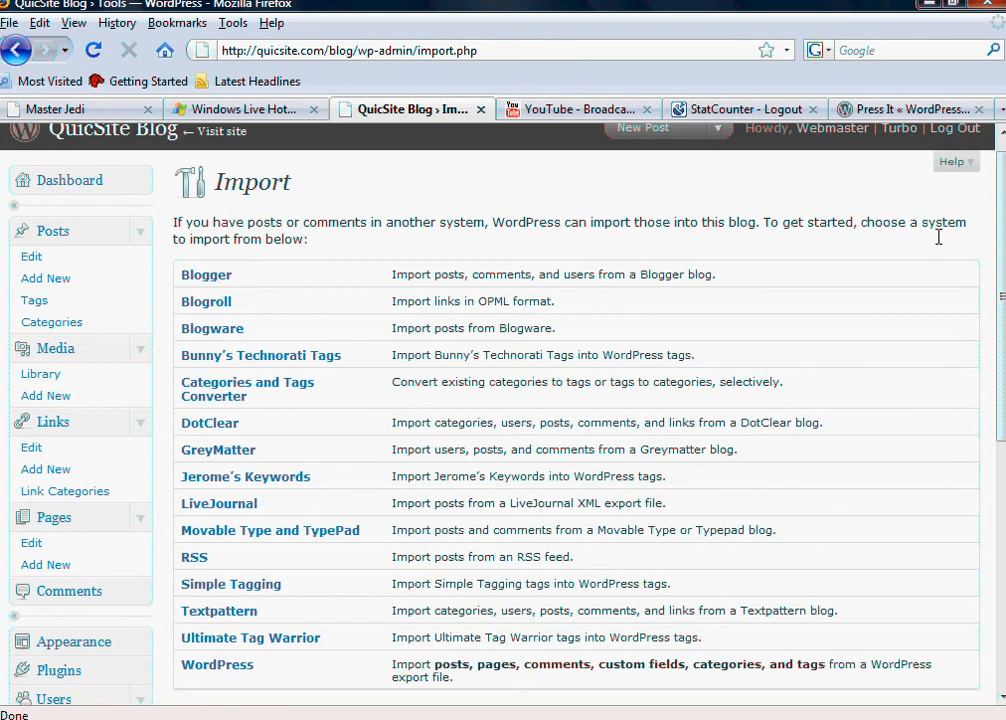
mouse_move(378, 240)
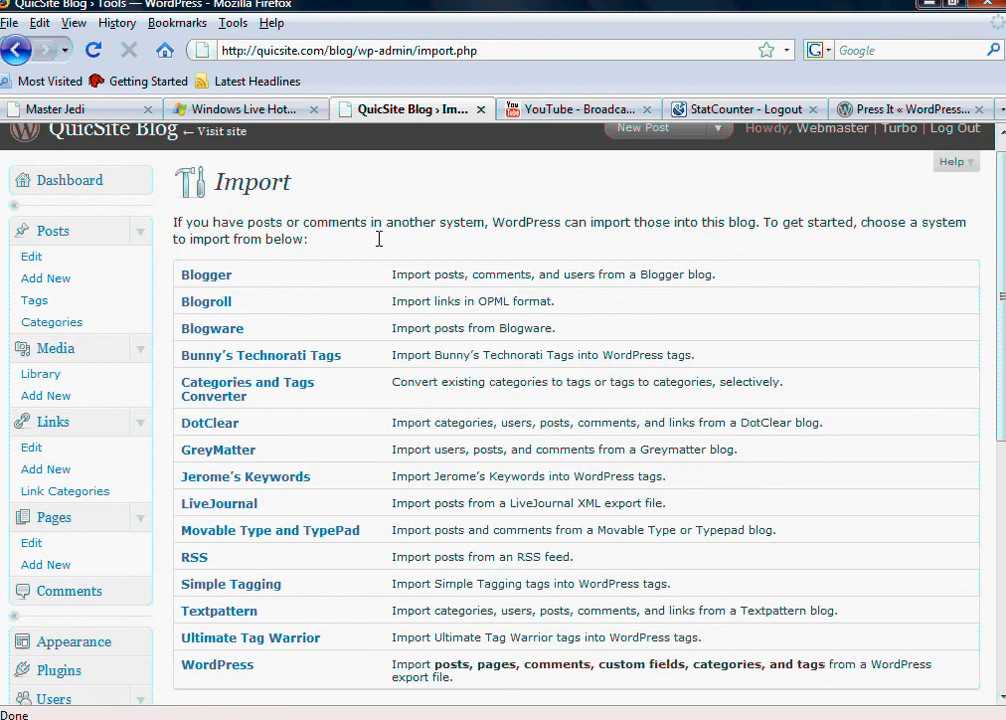
mouse_move(396, 280)
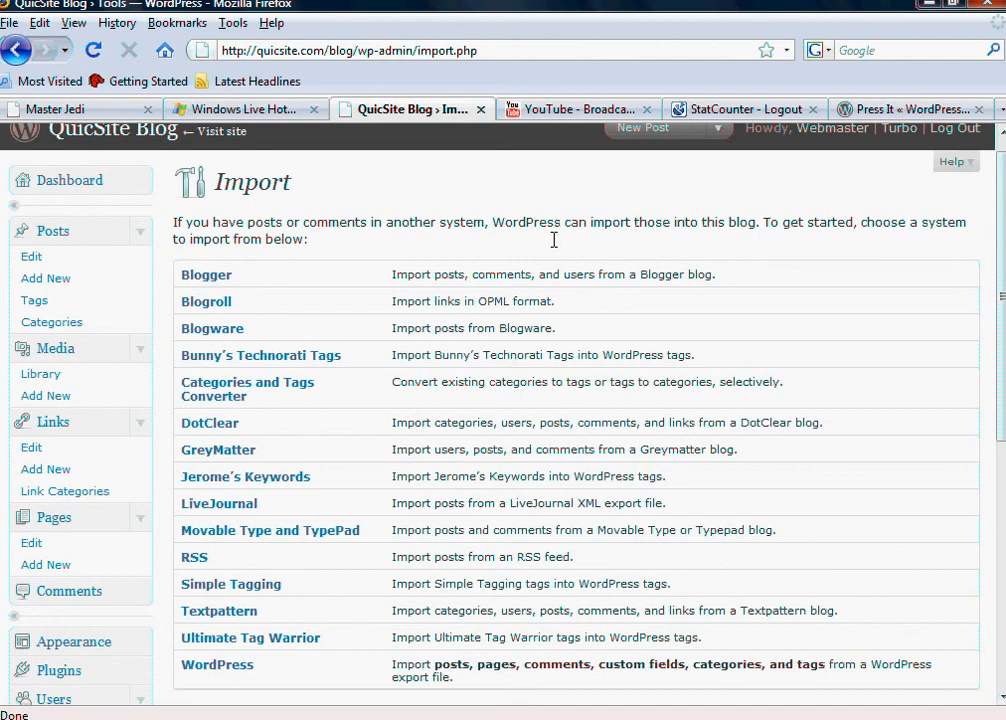
mouse_move(376, 218)
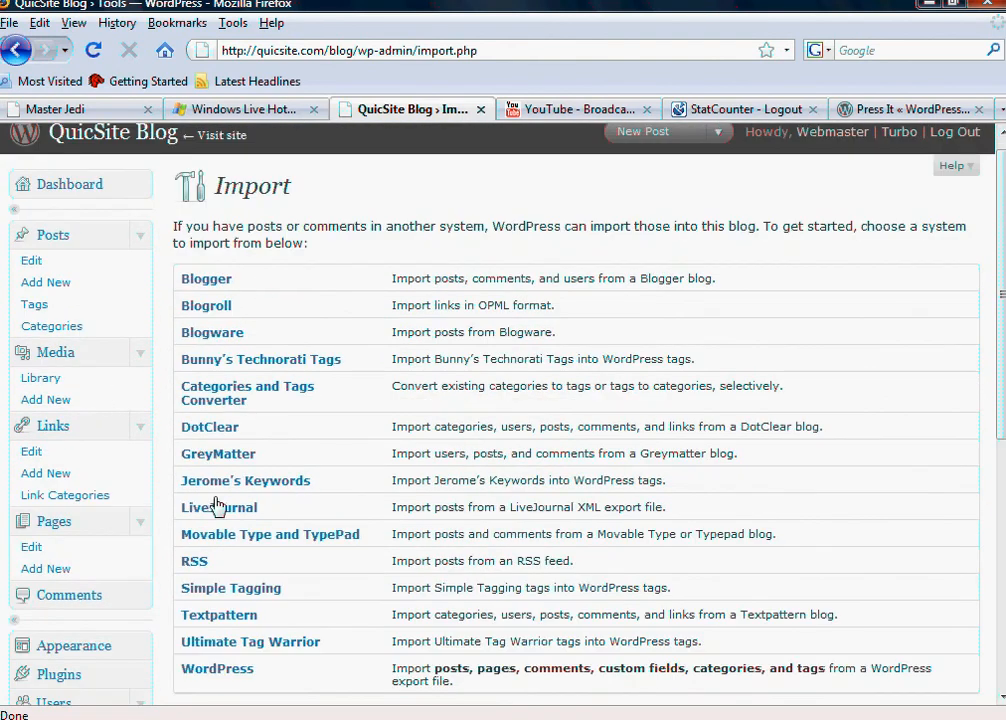
scroll("down", 3)
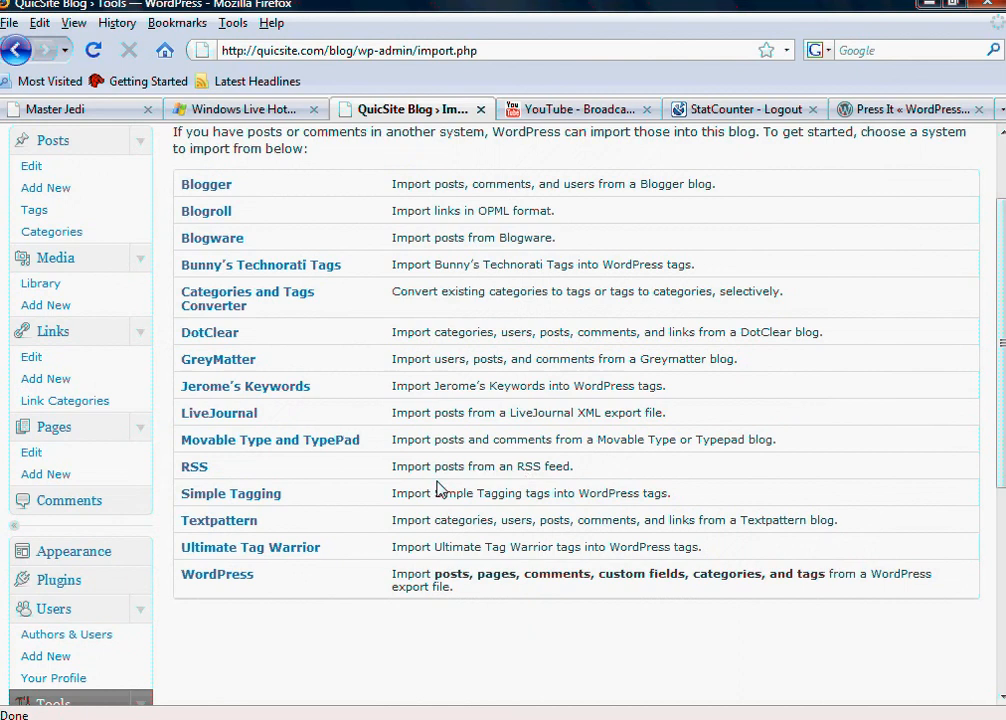
mouse_move(196, 476)
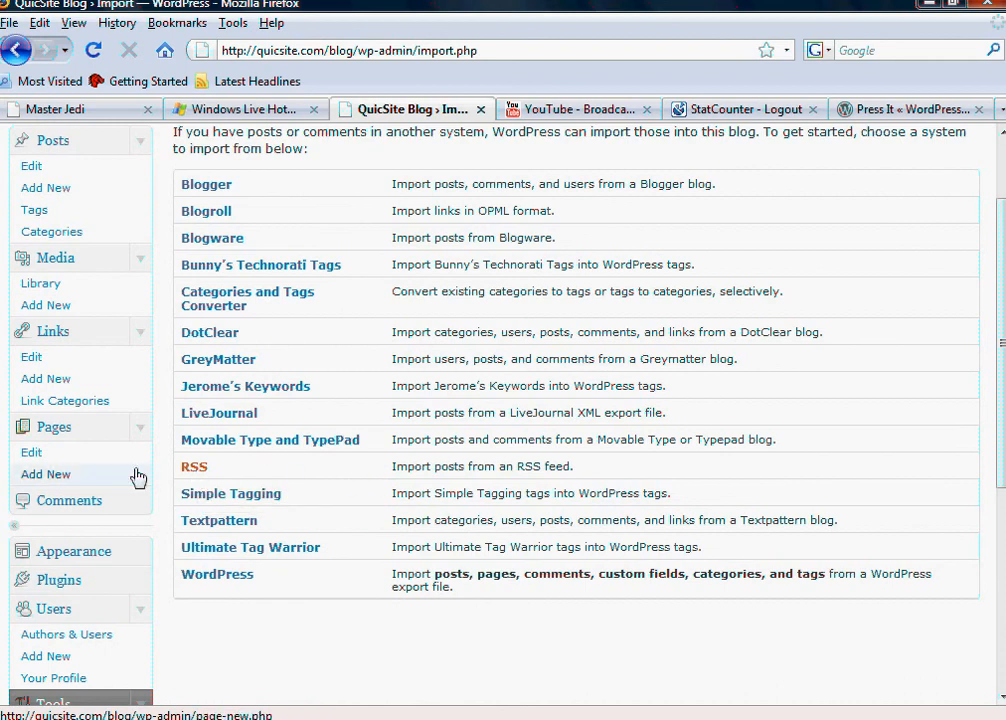
mouse_move(192, 472)
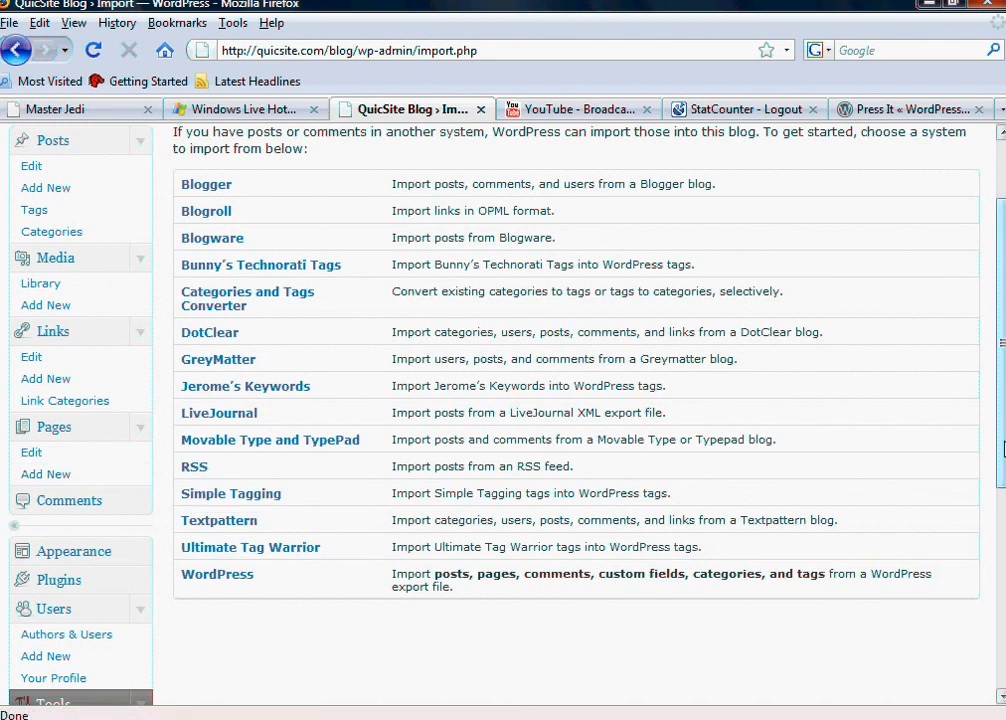
scroll("down", 3)
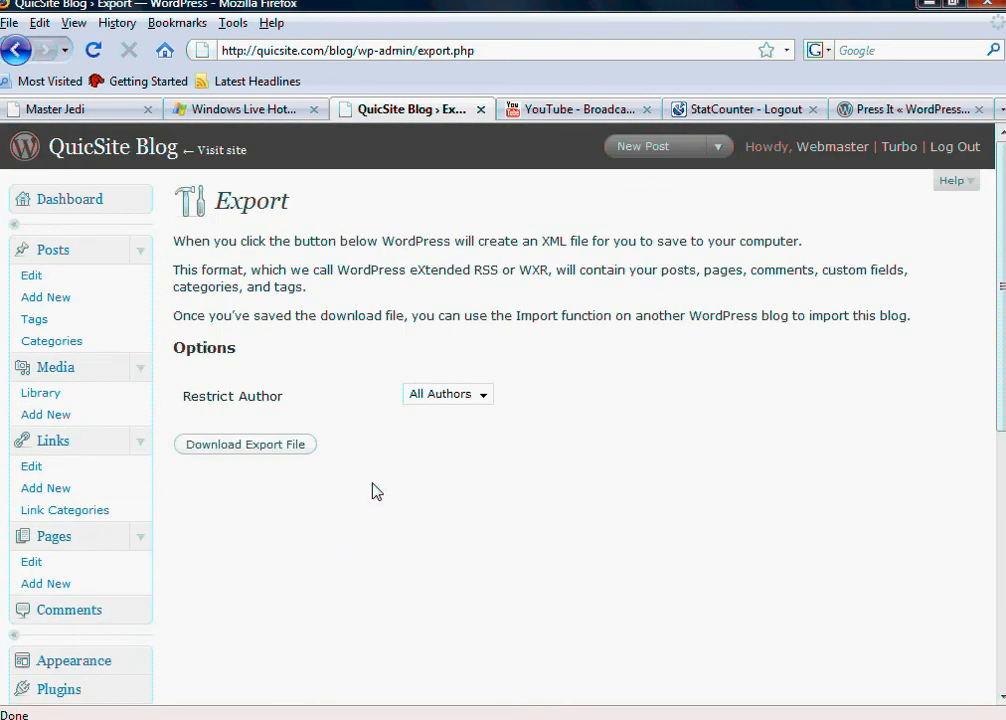
mouse_move(364, 490)
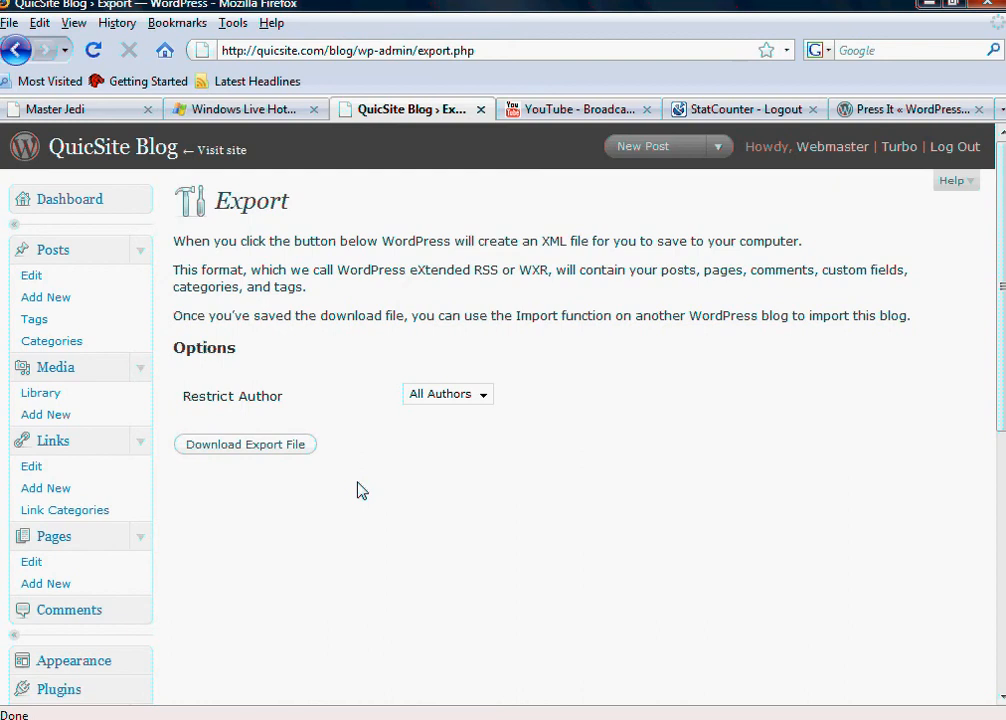
mouse_move(336, 450)
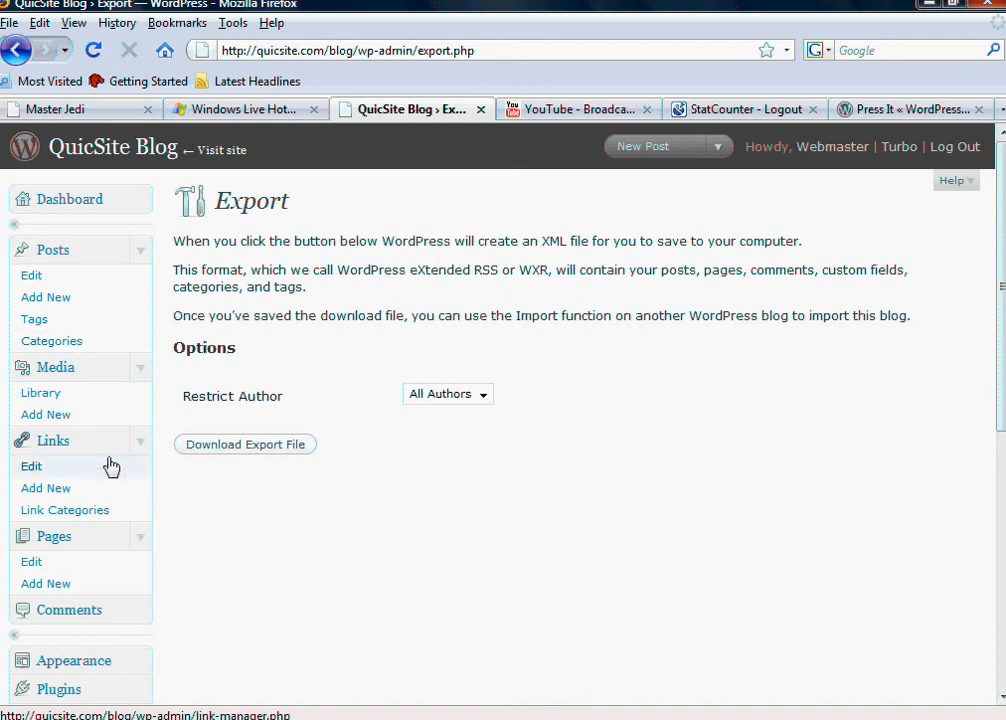
mouse_move(400, 308)
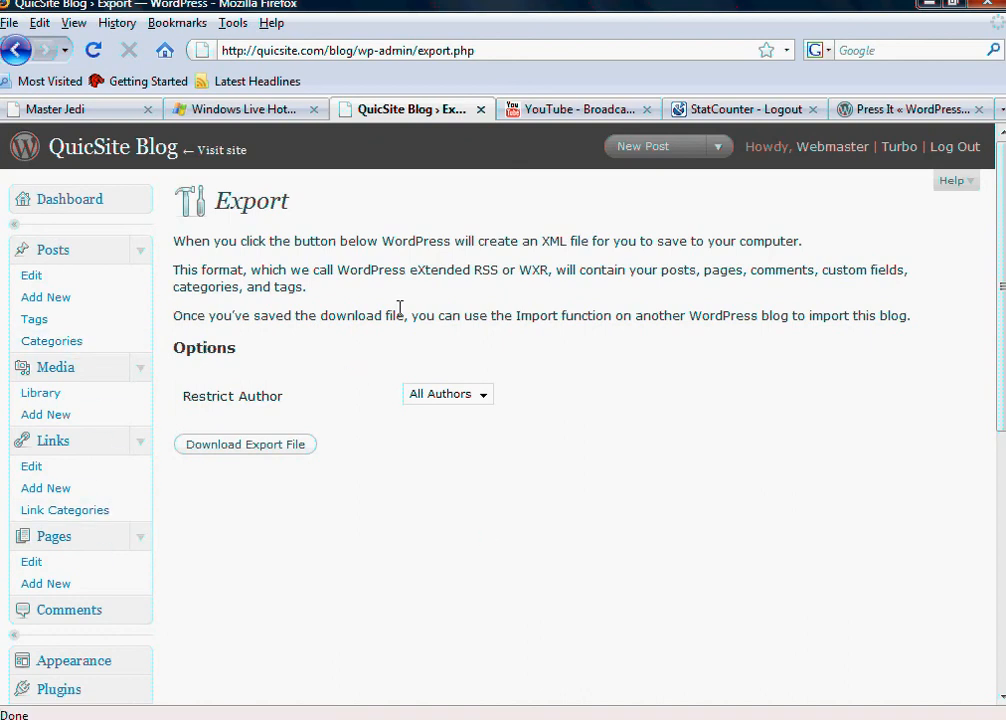
mouse_move(408, 316)
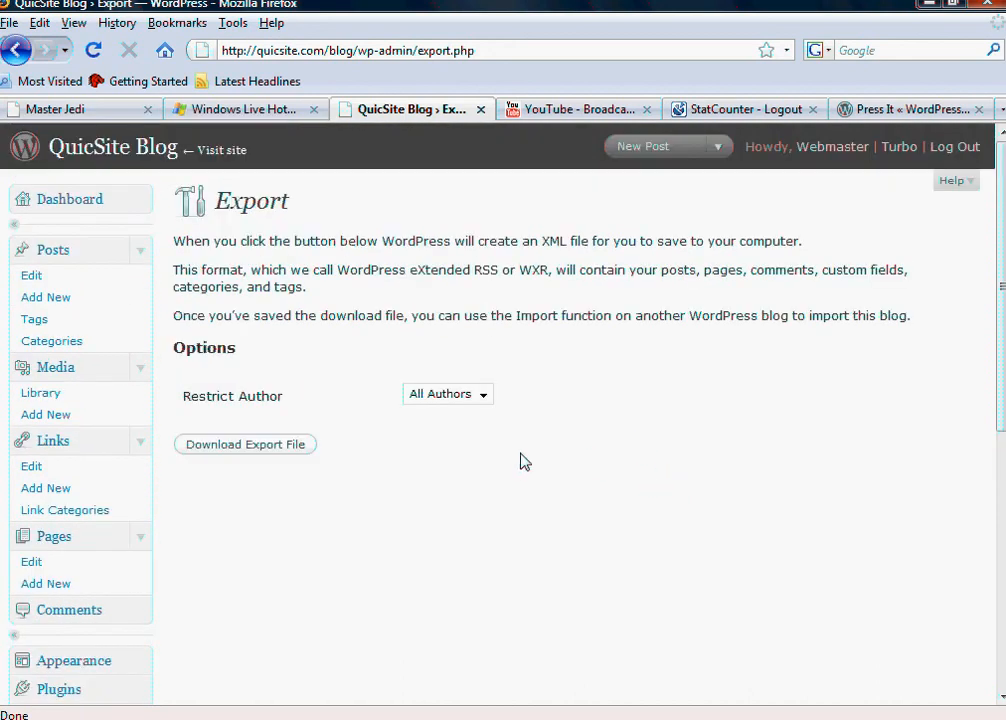
mouse_move(528, 466)
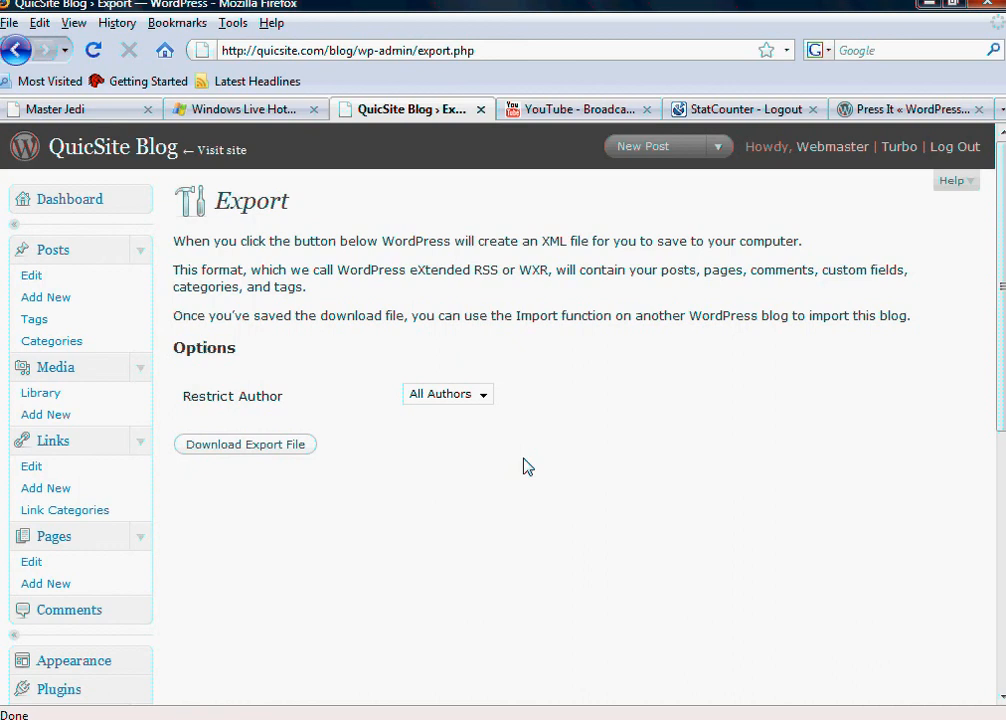
mouse_move(252, 452)
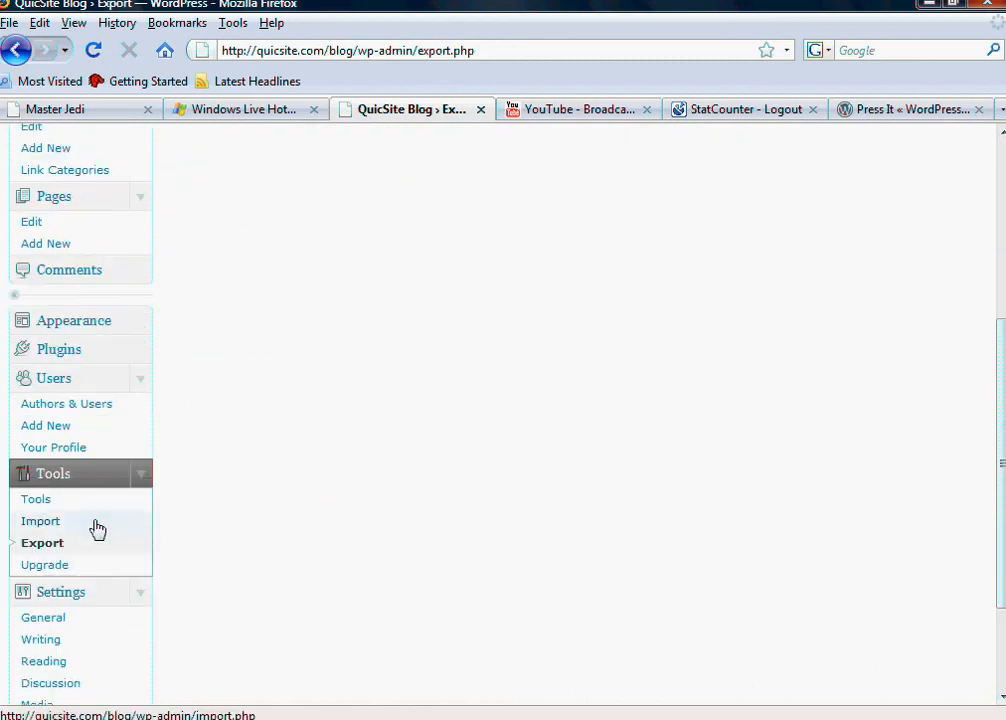
- Return to the Import screen and scroll through the full list of import sources
left_click(40, 520)
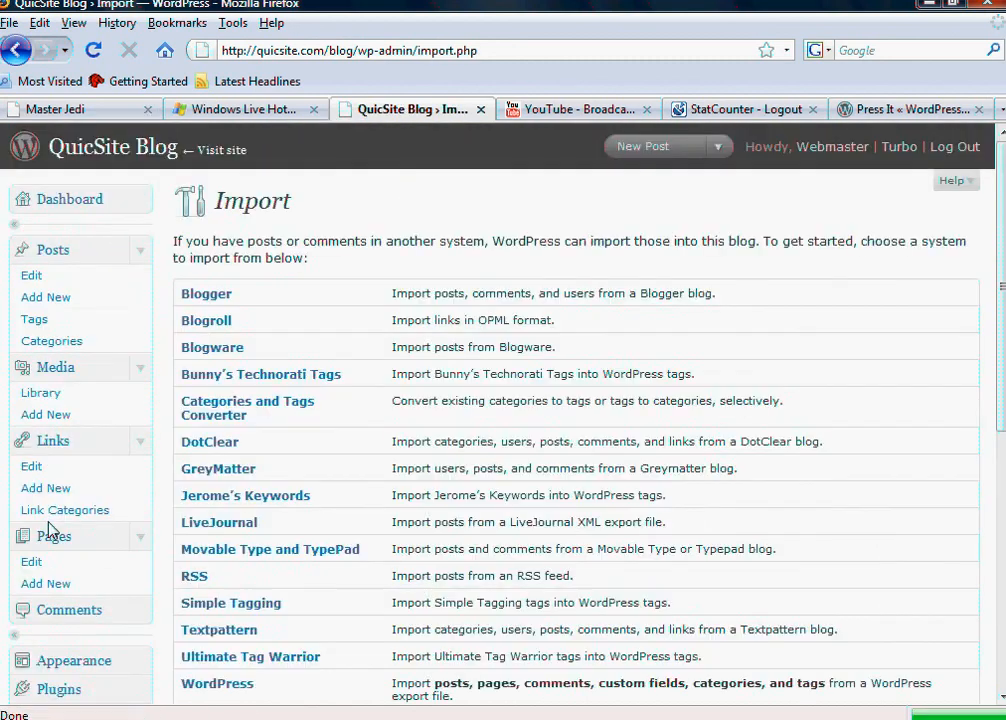
scroll("down", 3)
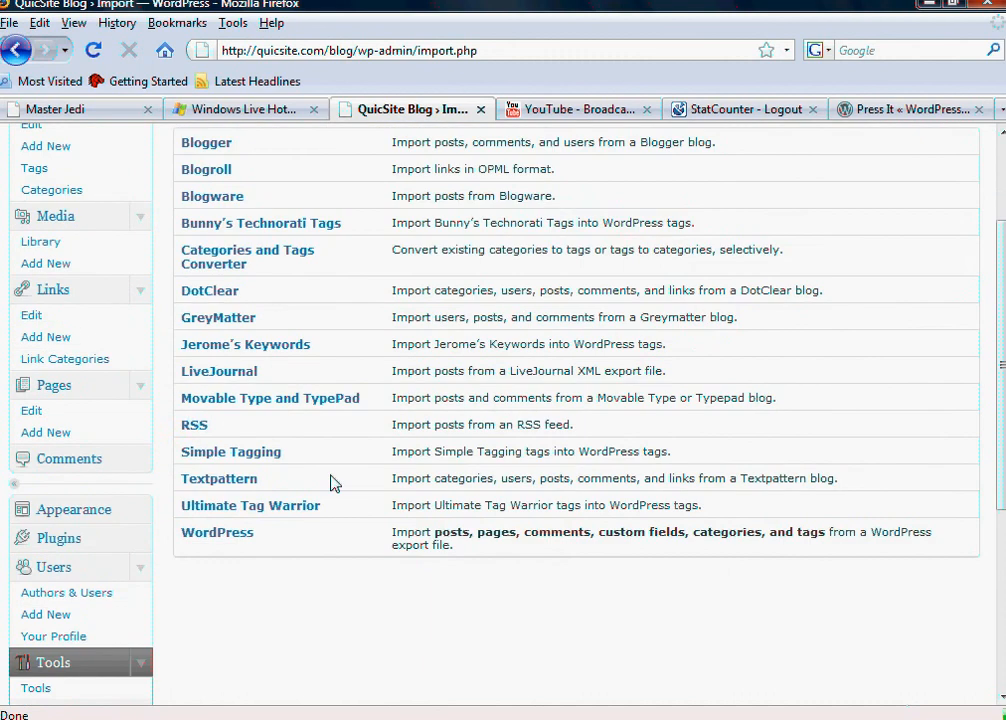
mouse_move(194, 432)
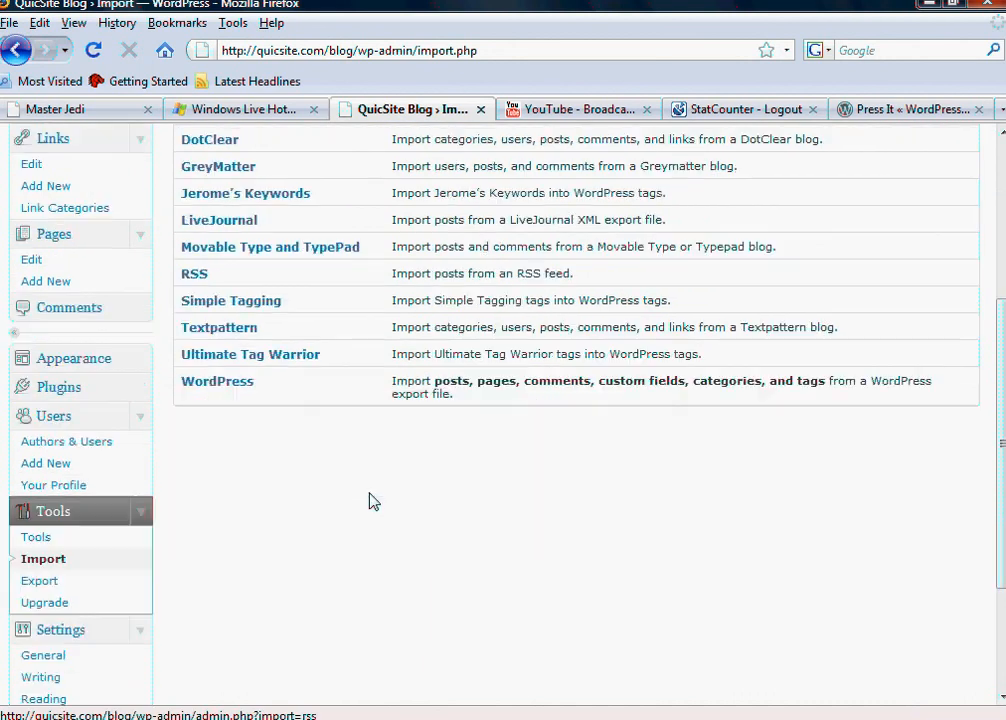
mouse_move(382, 496)
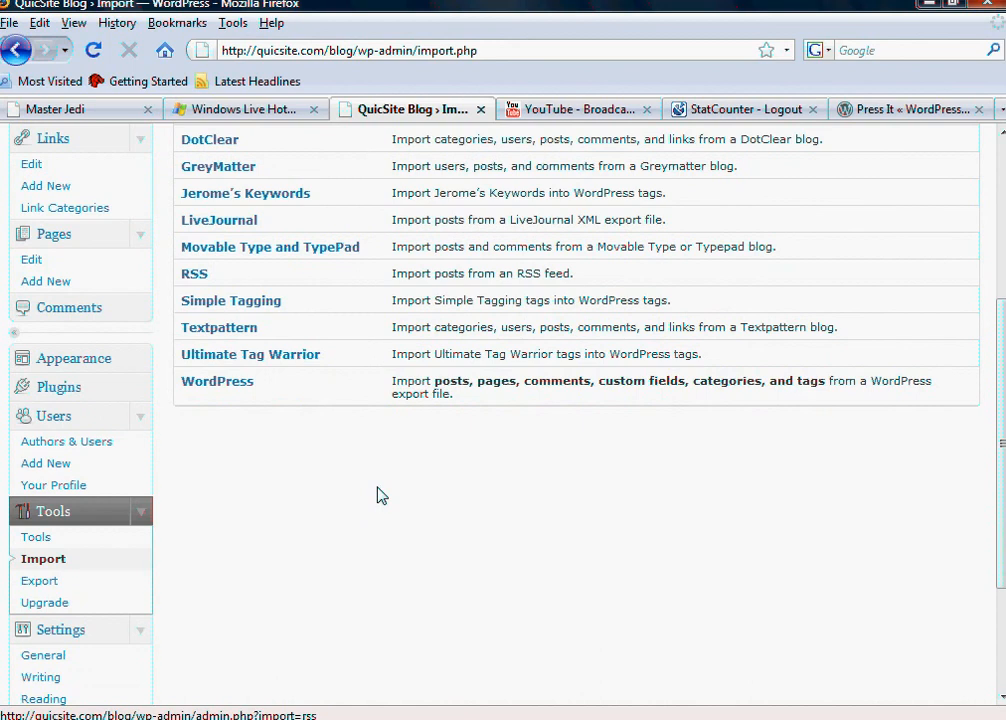
mouse_move(378, 500)
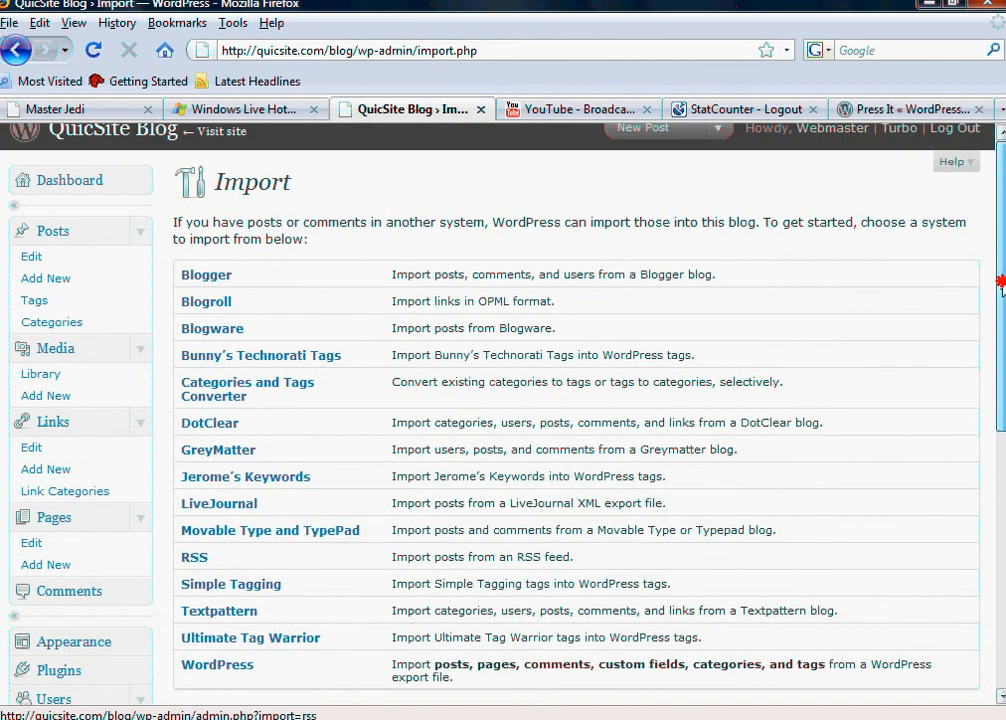
mouse_move(348, 482)
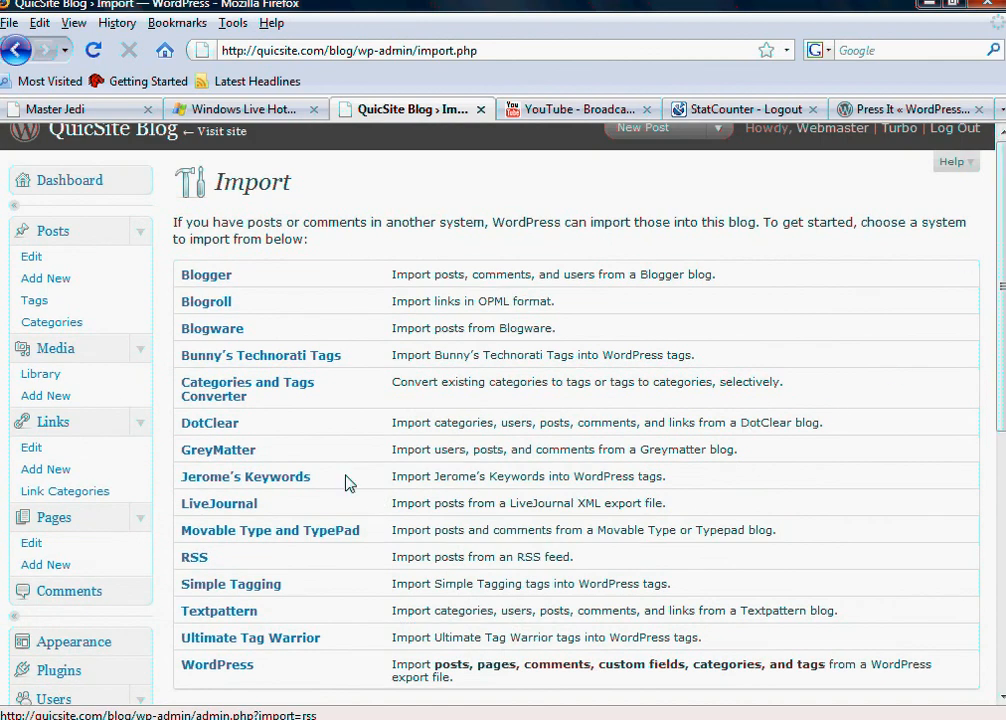
mouse_move(298, 464)
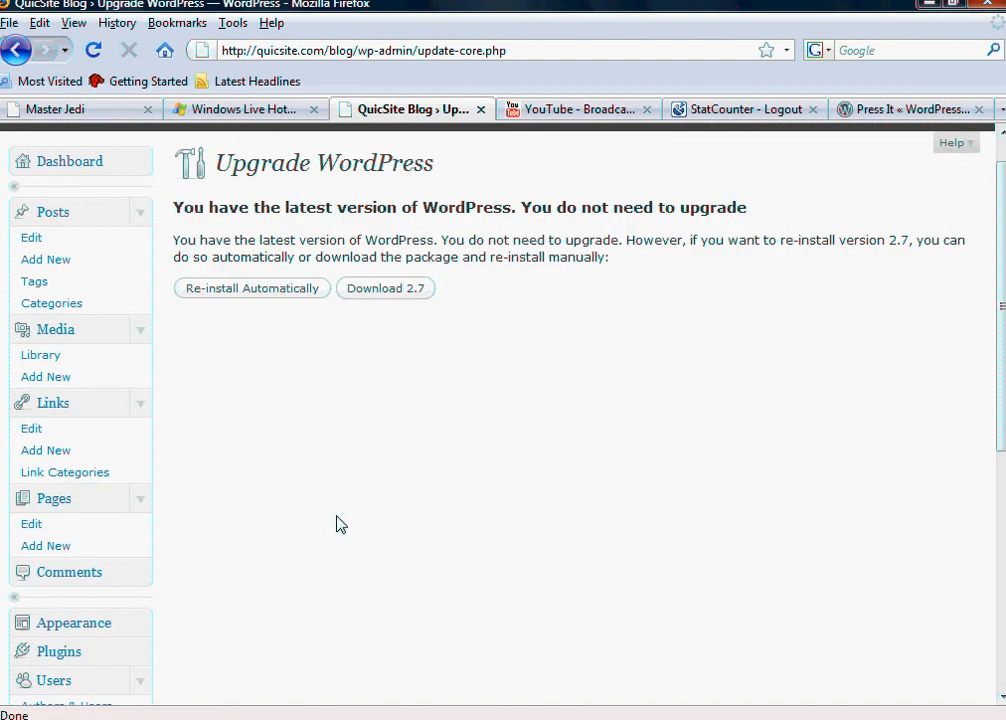
- Scroll the Upgrade WordPress screen showing version 2.7 is current with reinstall and download options
scroll("down", 3)
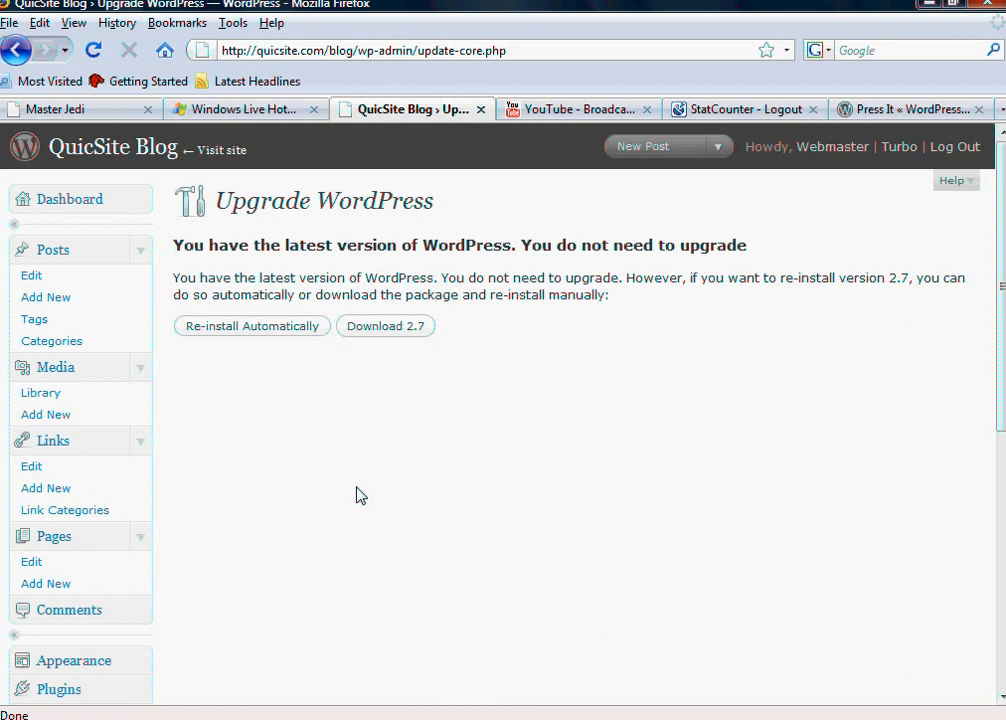
mouse_move(410, 384)
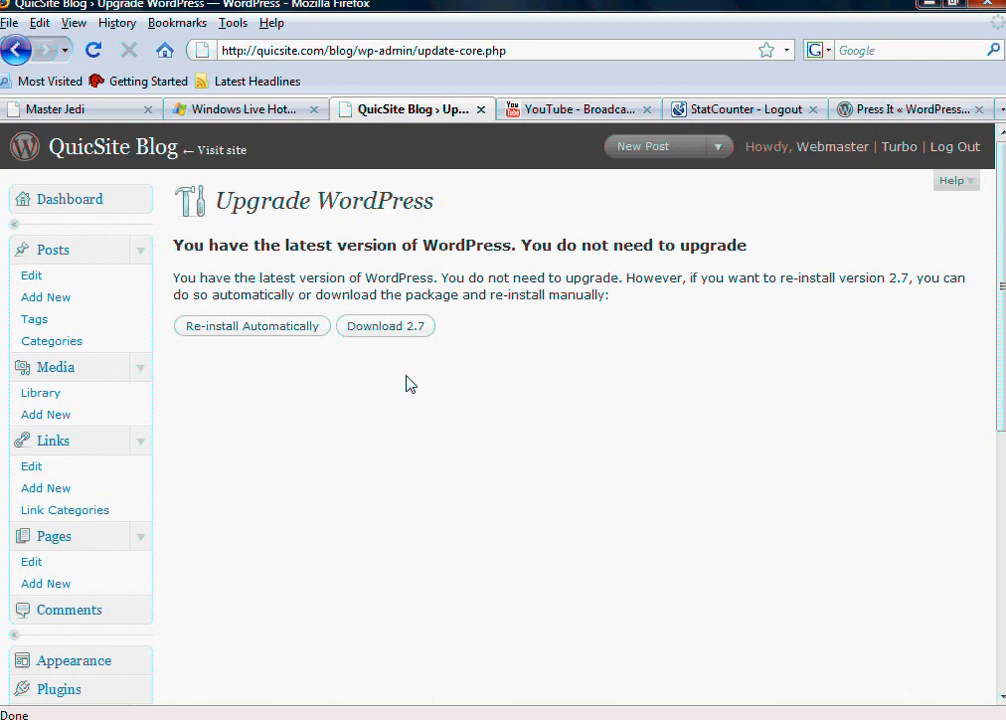
mouse_move(274, 330)
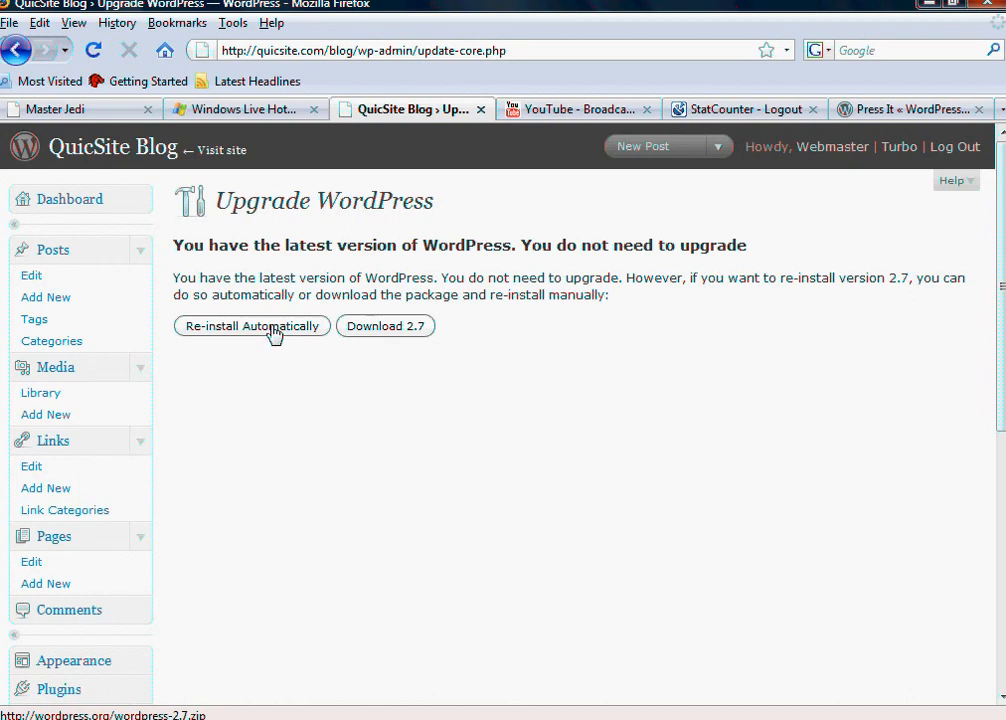
mouse_move(324, 572)
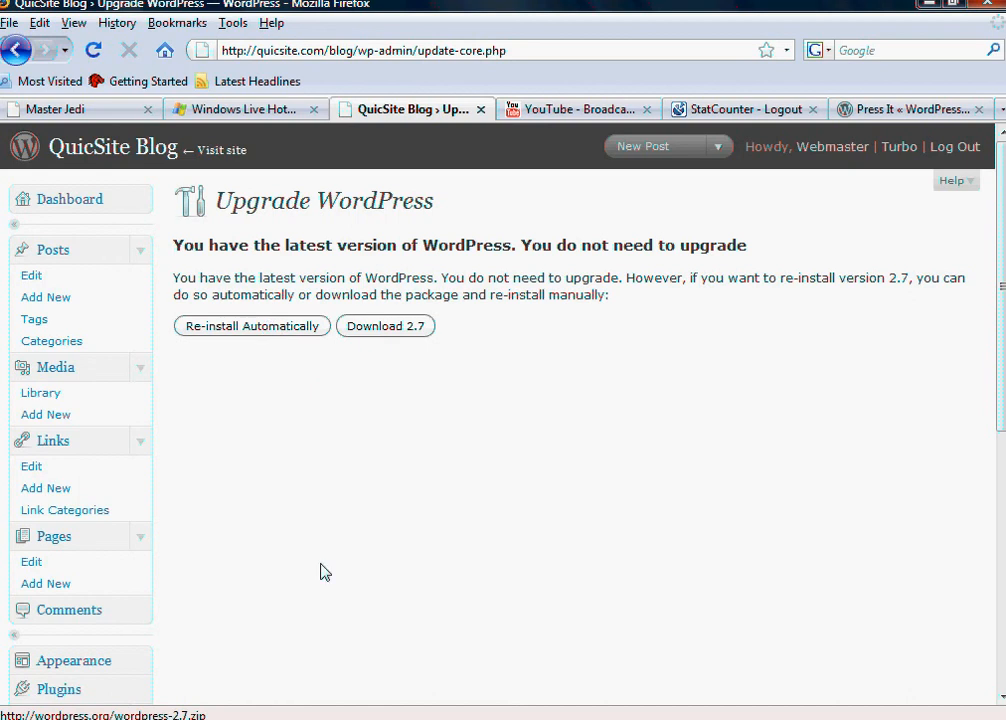
mouse_move(318, 564)
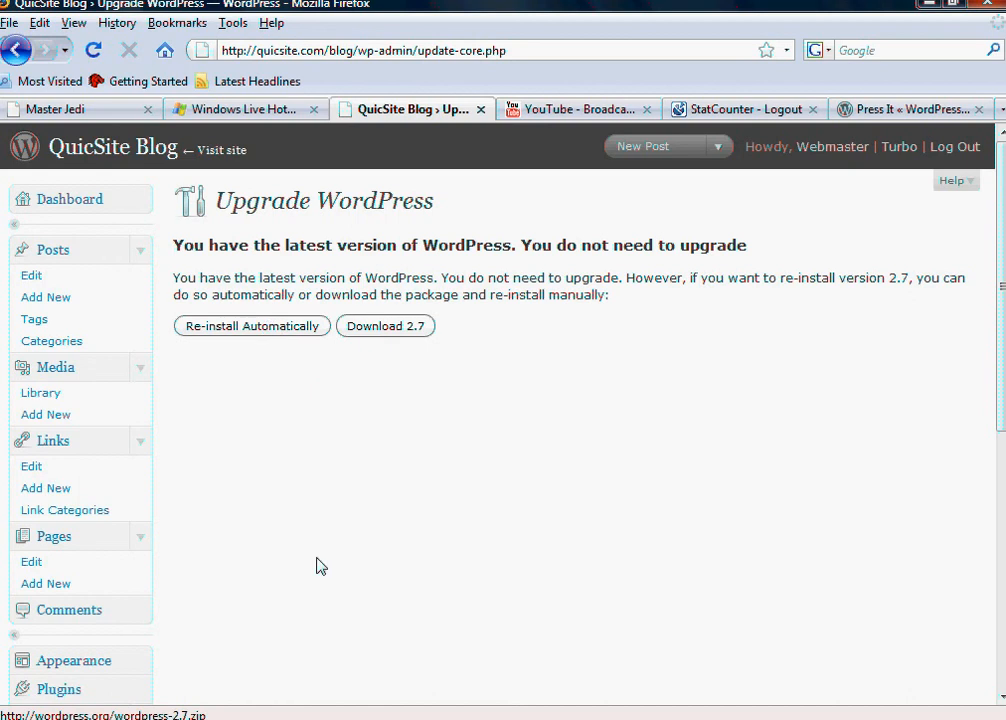